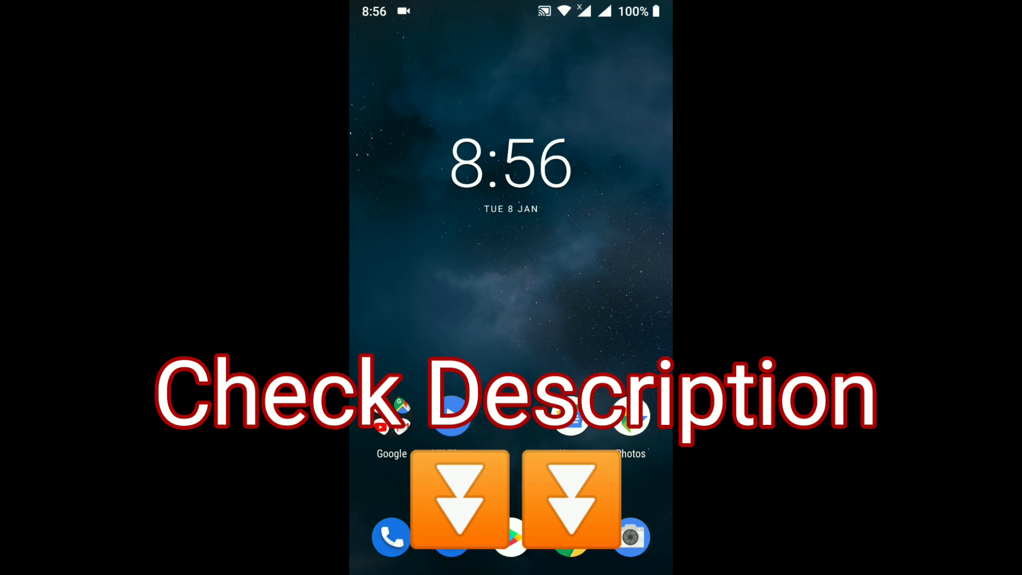
Open the app drawer and scroll through the installed apps down to YT Studio
scroll(up, 3)
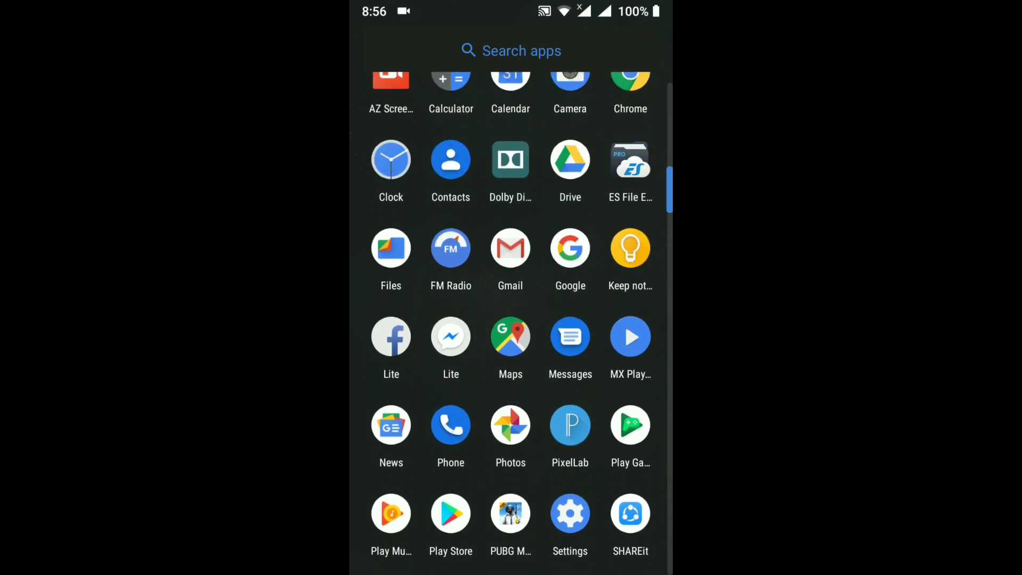
scroll(down, 3)
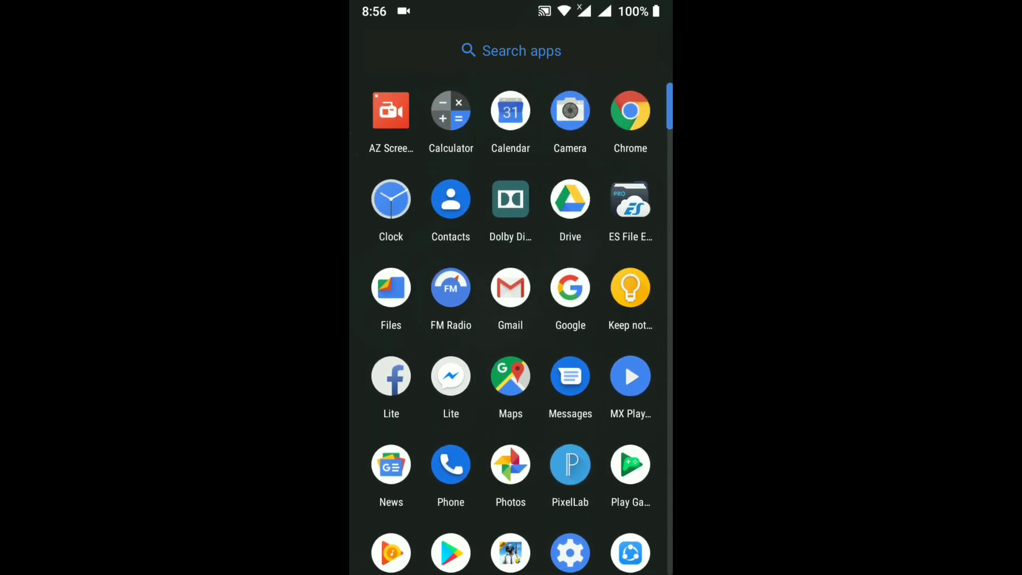
scroll(down, 3)
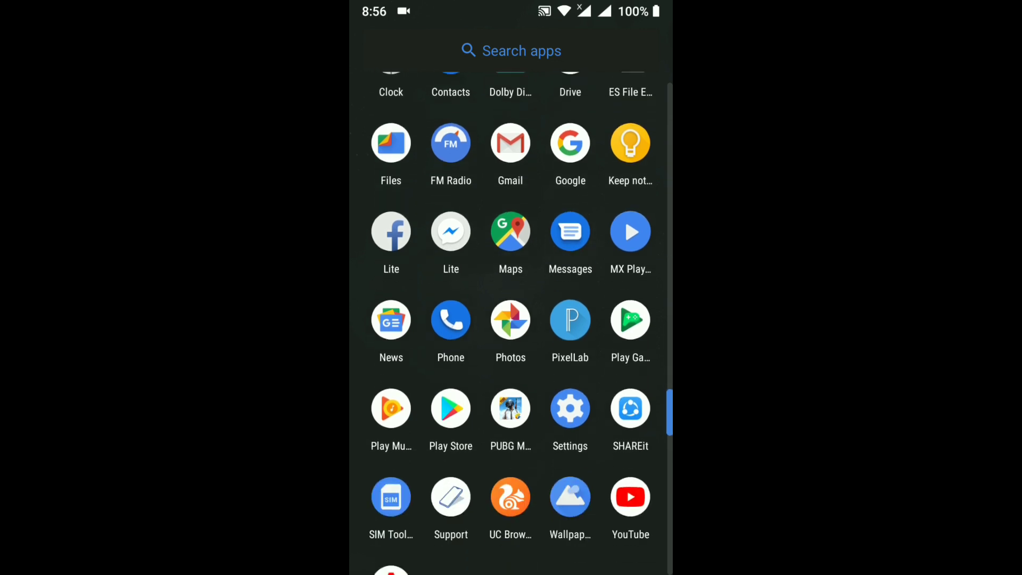
scroll(up, 3)
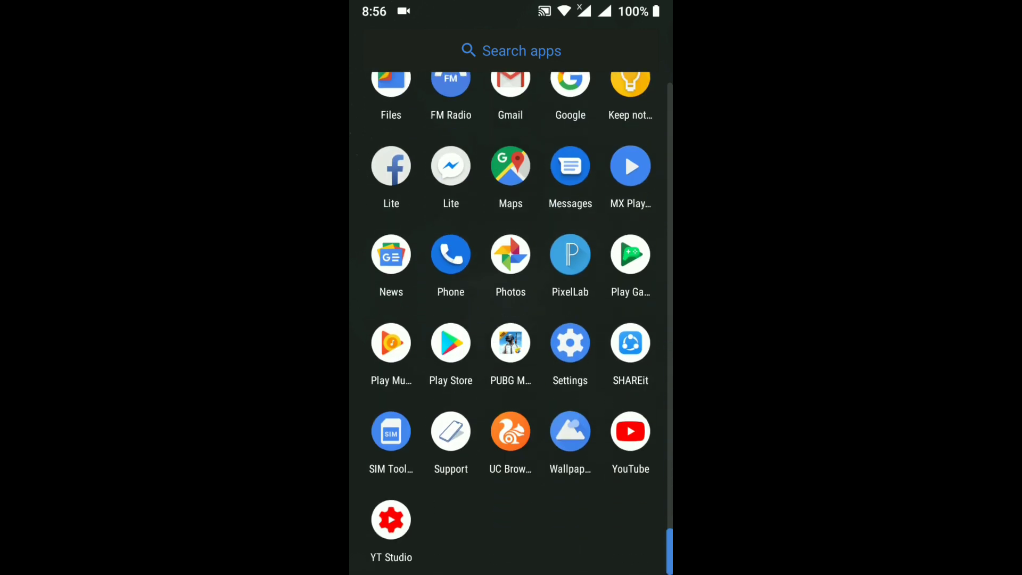
Launch Google Play Music and show its Playback settings with the Equaliser option
click(390, 343)
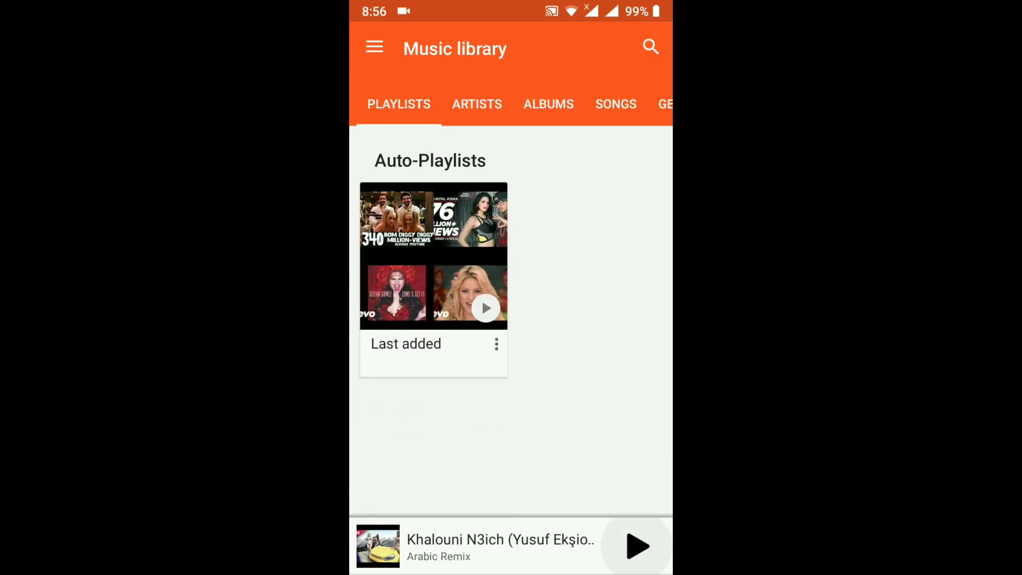
click(635, 546)
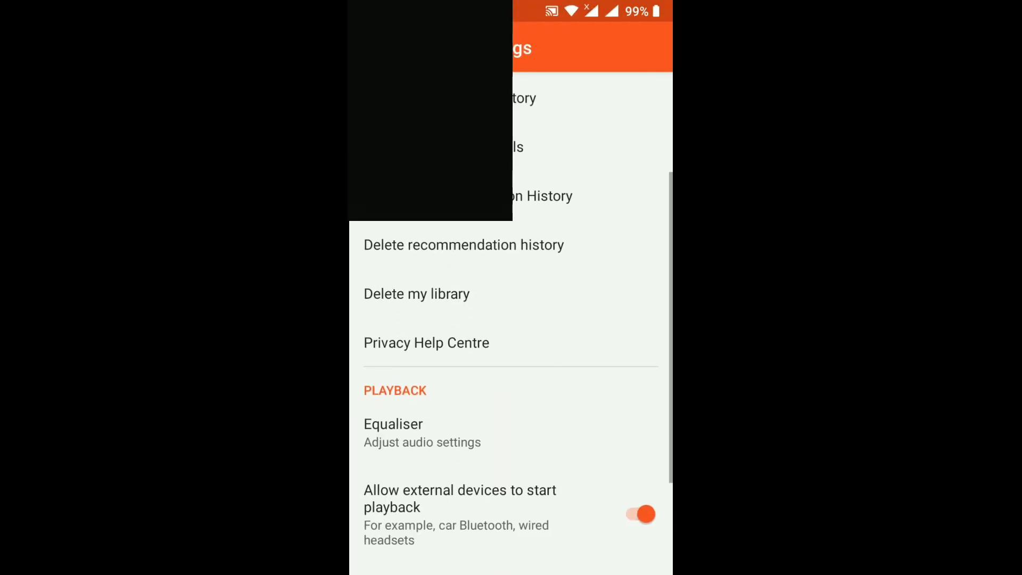
scroll(up, 3)
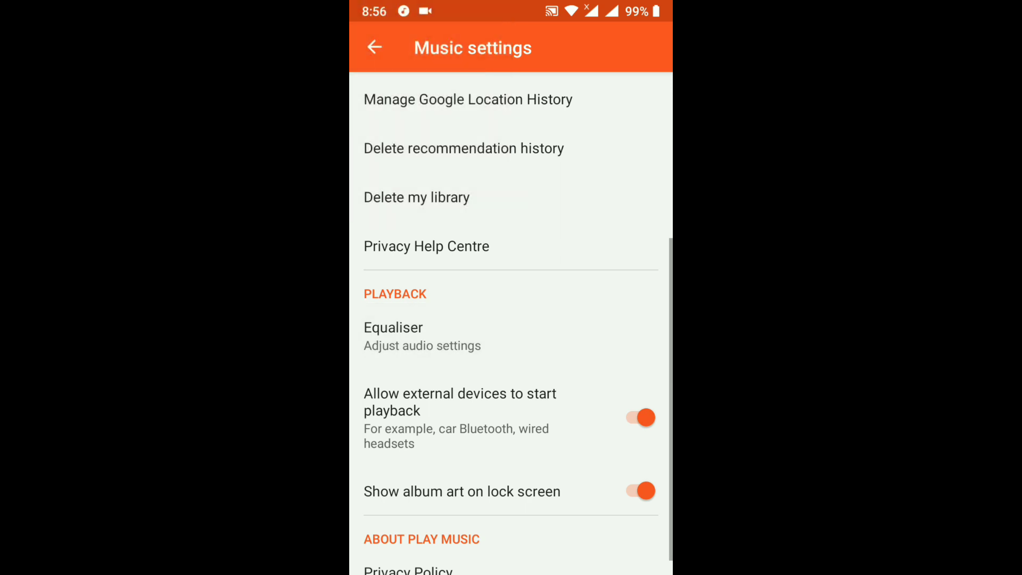
Open Dolby from Equaliser, toggle Dolby Digital Plus off and on, and show the equalizer presets
click(393, 336)
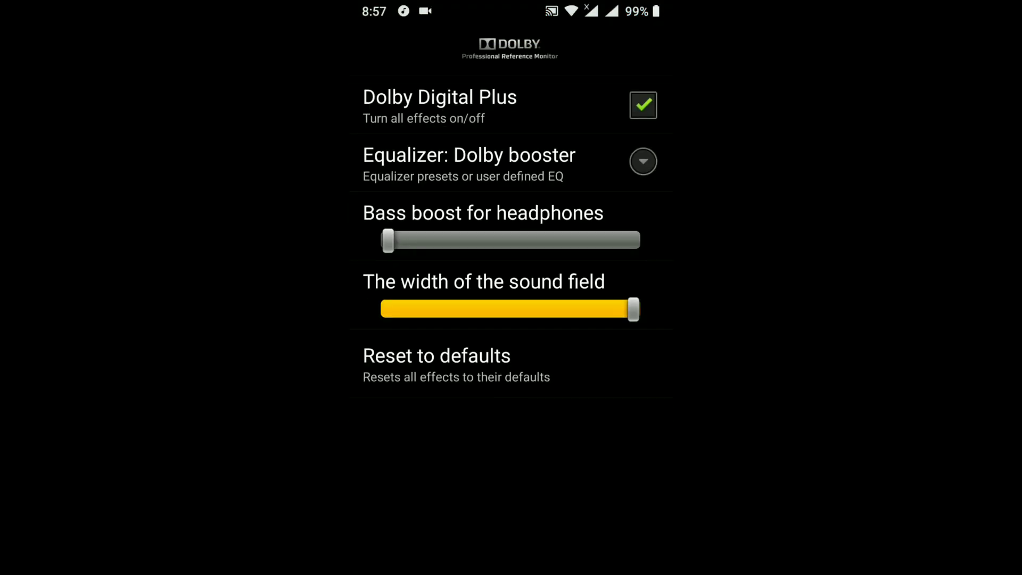
click(642, 105)
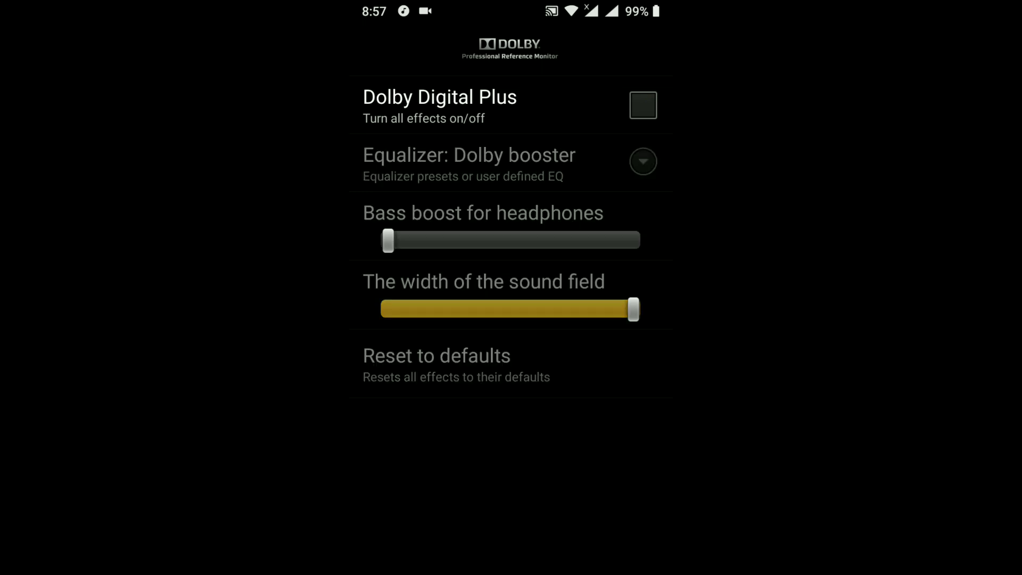
click(643, 105)
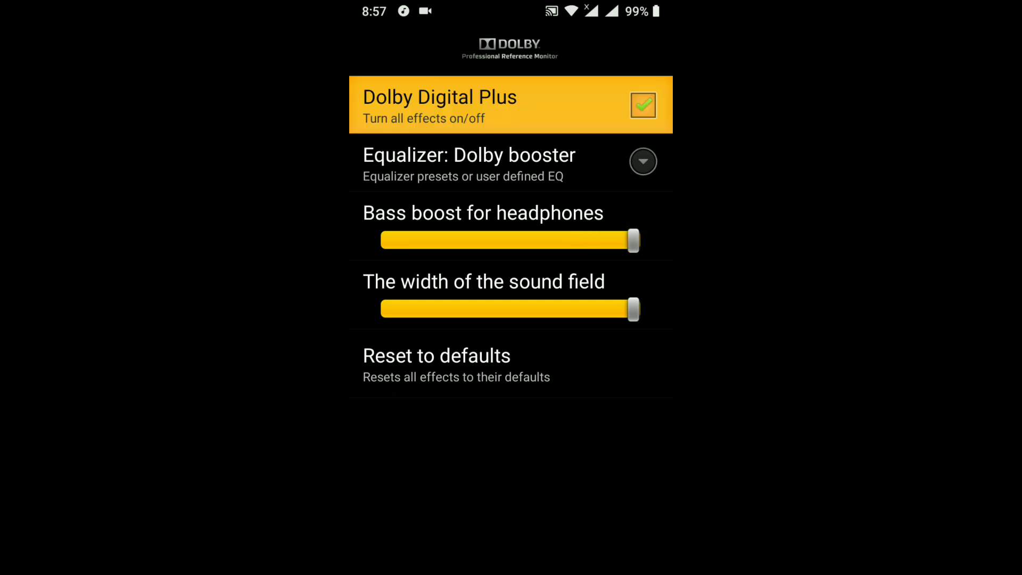
click(510, 162)
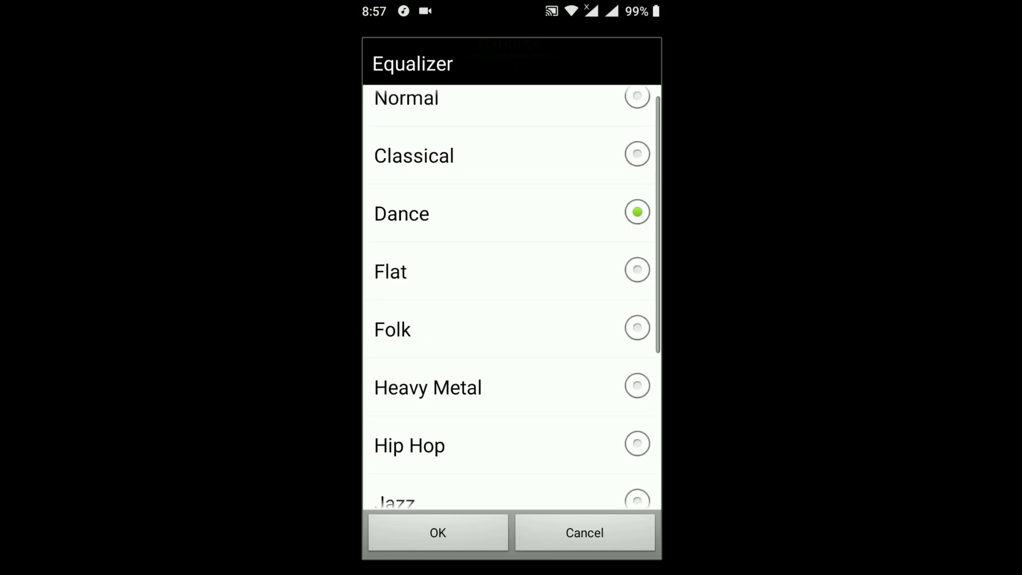
Choose Dolby booster from the equalizer preset list and confirm it
scroll(down, 3)
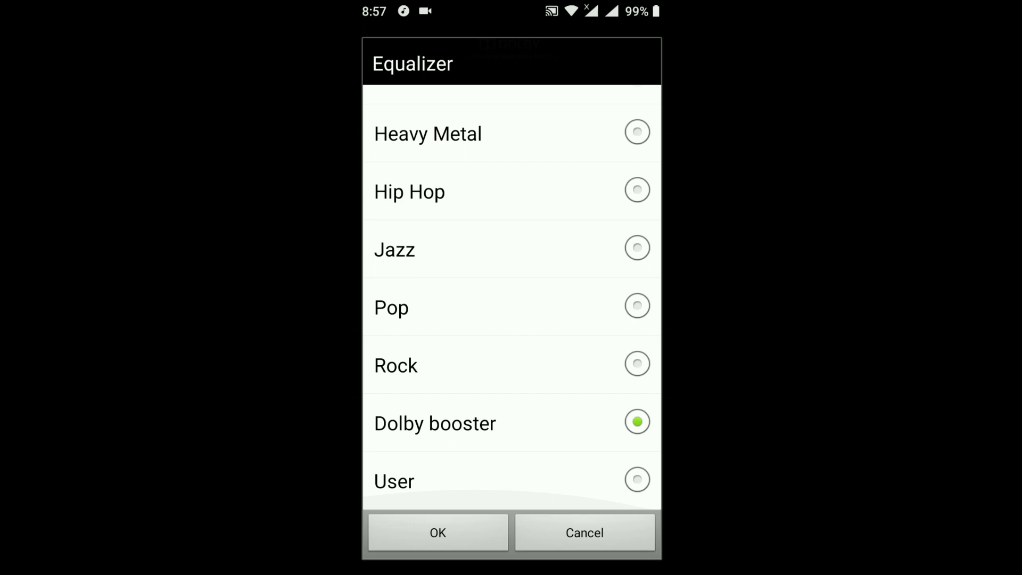
scroll(up, 3)
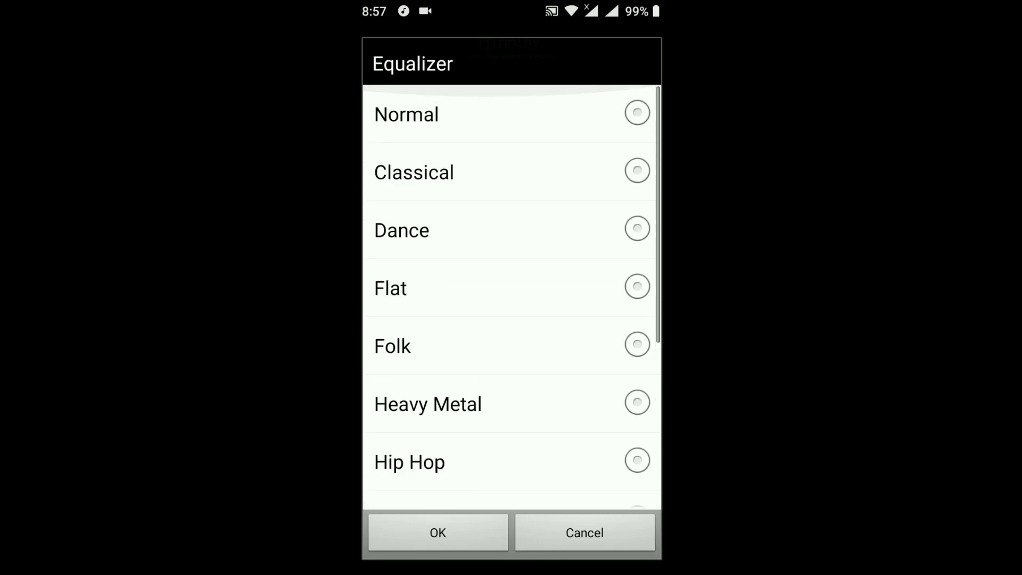
scroll(down, 3)
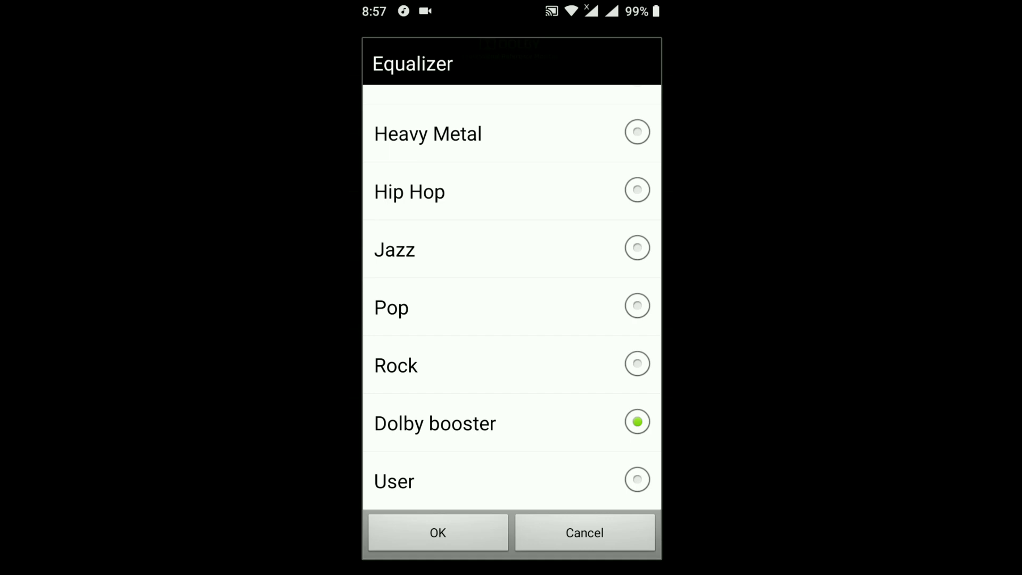
click(437, 532)
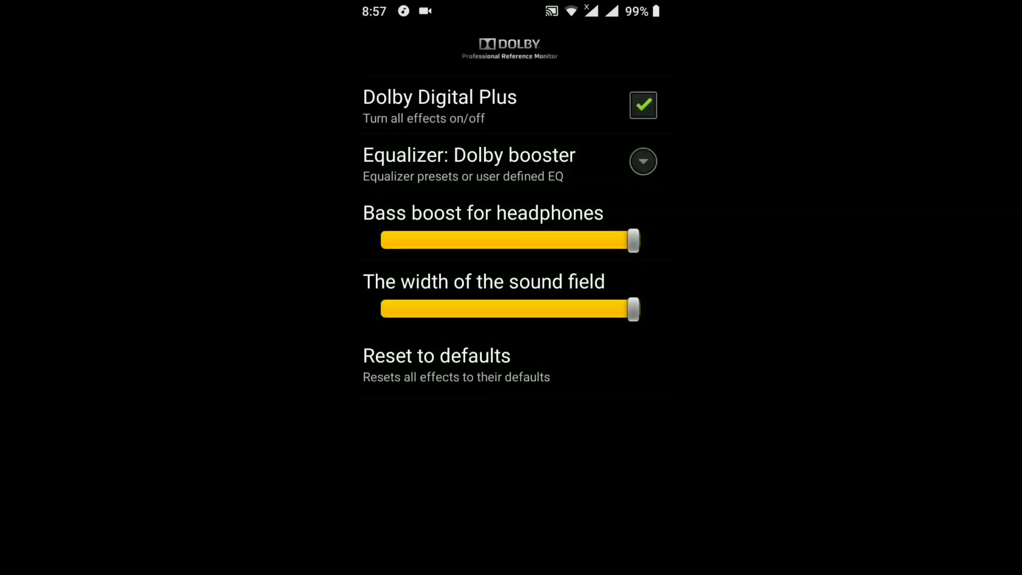